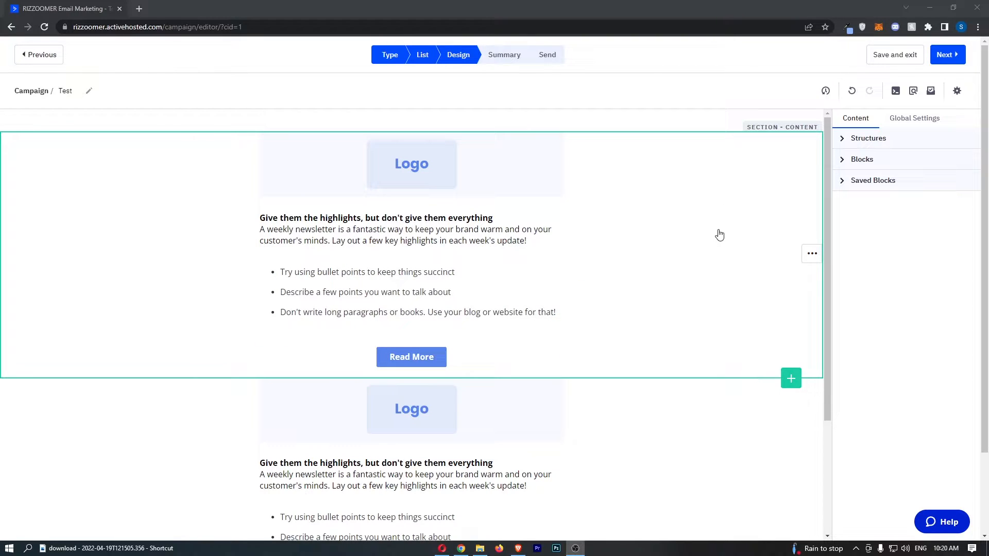
mouse_move(624, 137)
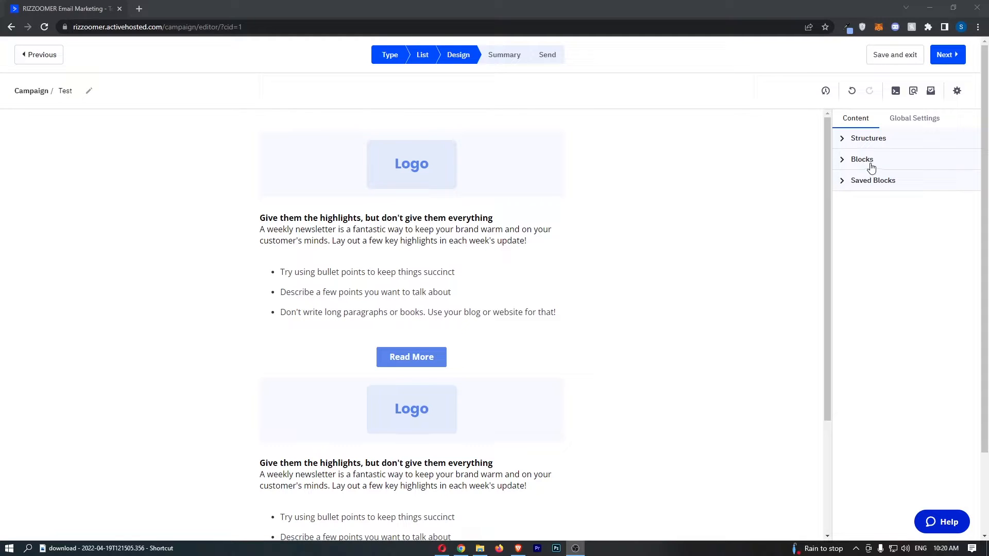
Expand the Blocks list in the Content sidebar to see available content blocks
click(861, 158)
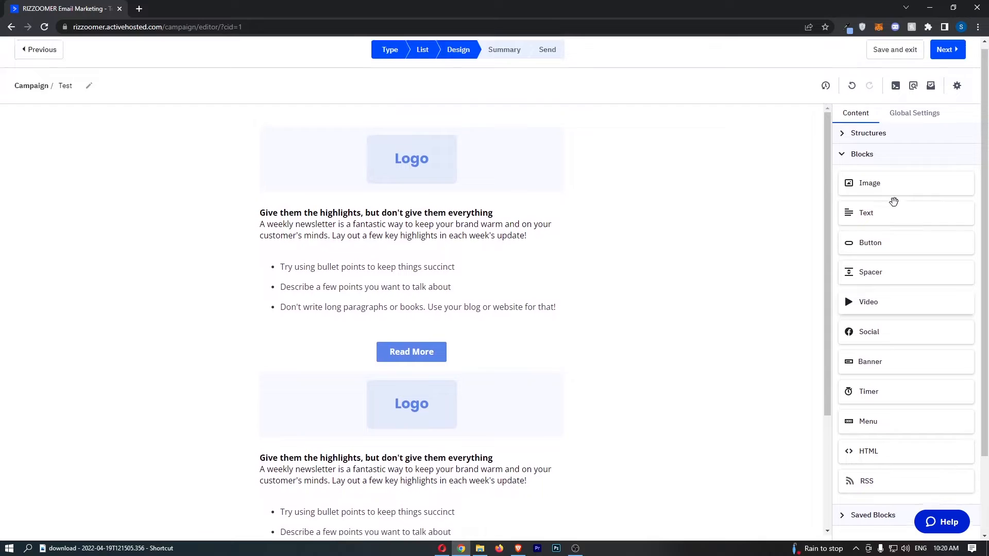
scroll(up, 3)
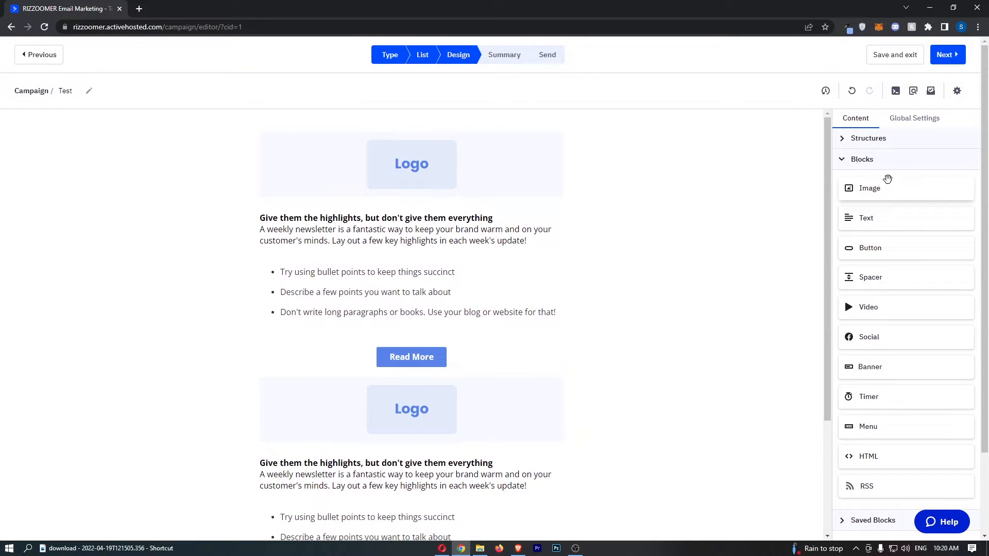
mouse_move(869, 247)
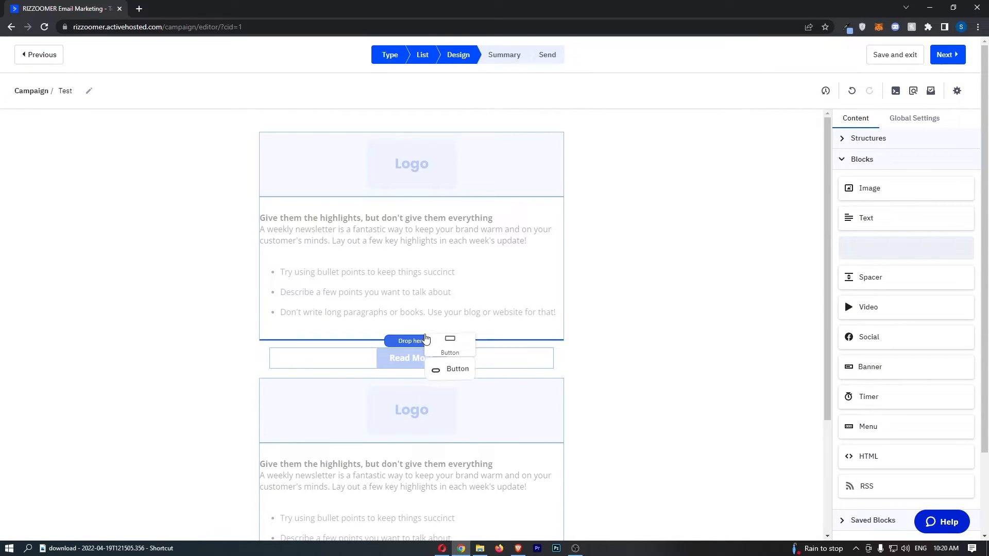
Place a Button block below the second logo and bring up its settings
scroll(down, 3)
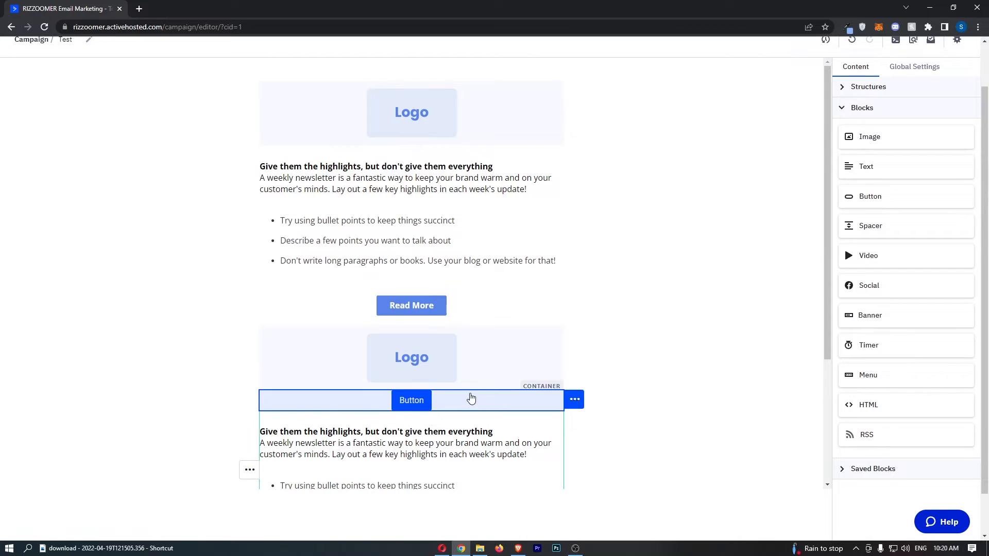
click(412, 400)
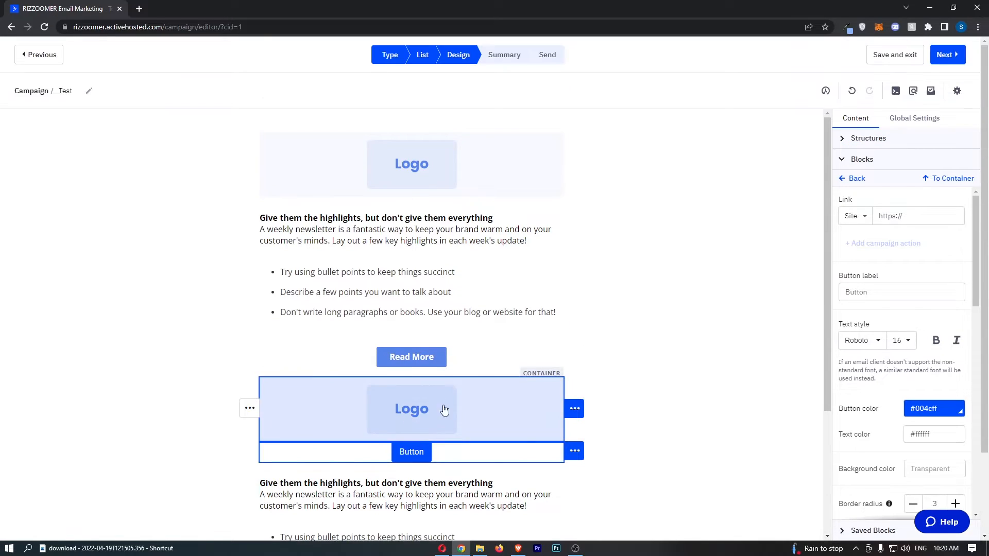
mouse_move(694, 323)
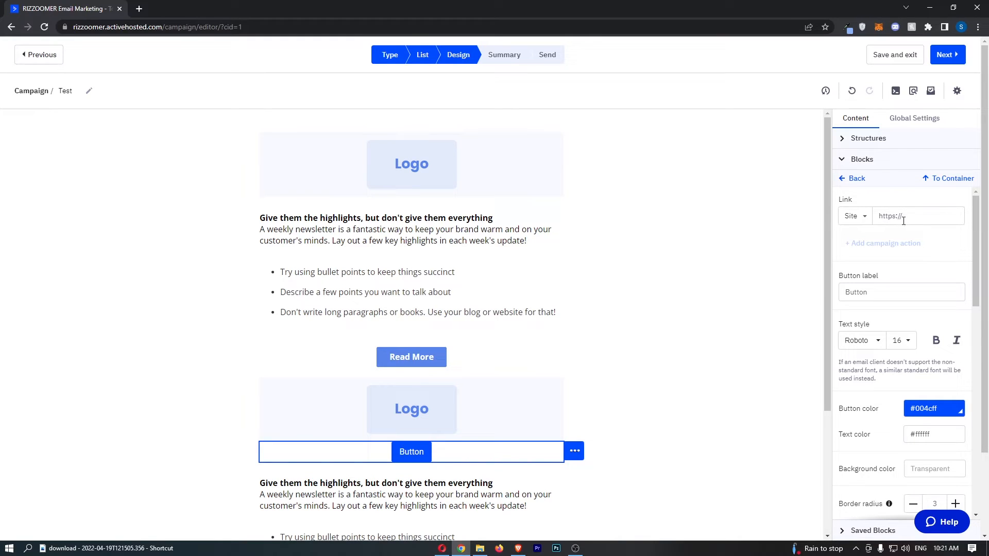
Change the new button's colour from blue to dark grey #333333
click(932, 408)
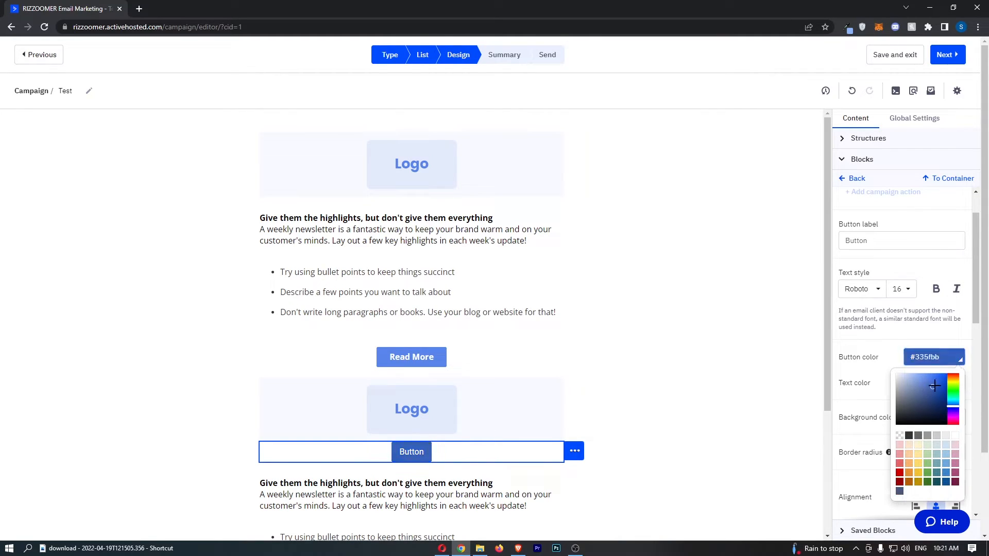
click(926, 372)
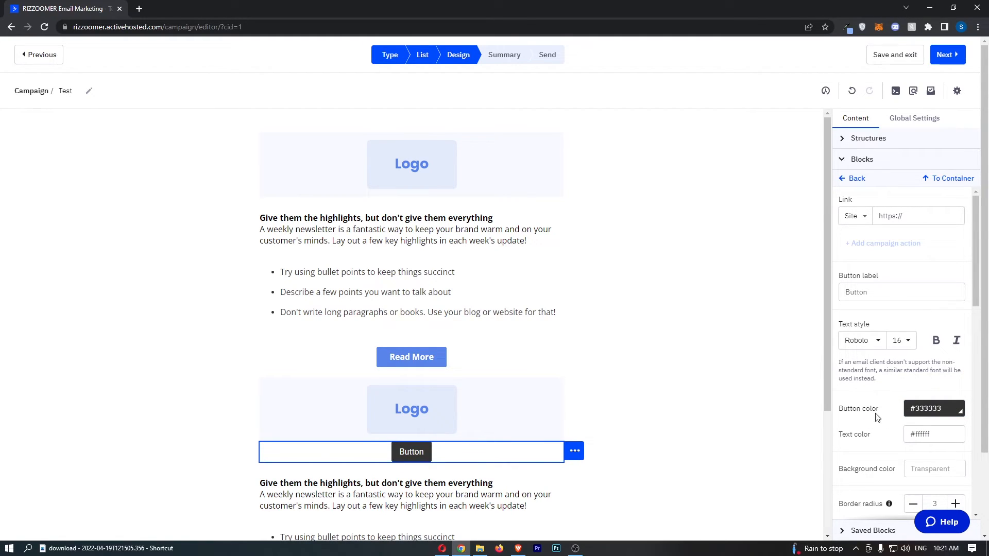
mouse_move(810, 397)
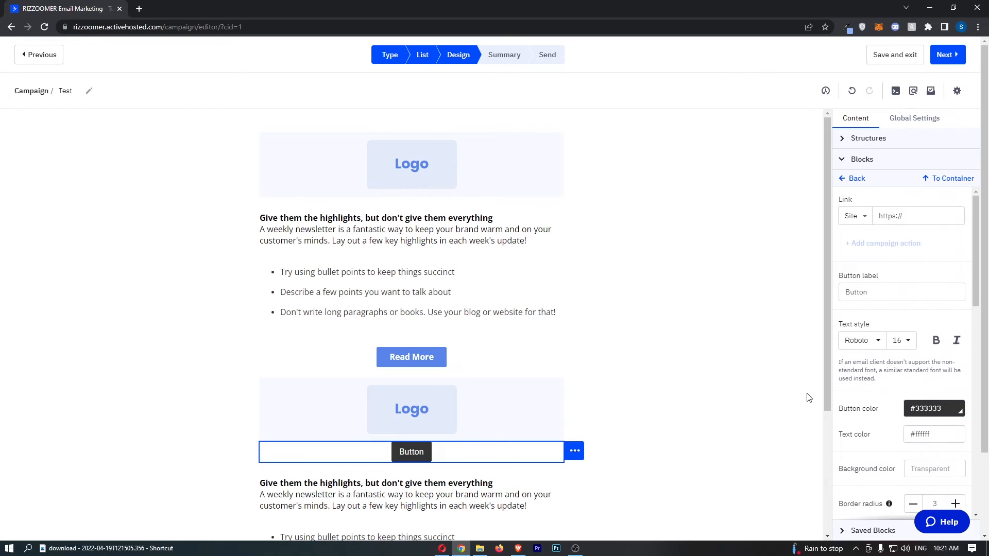
scroll(down, 3)
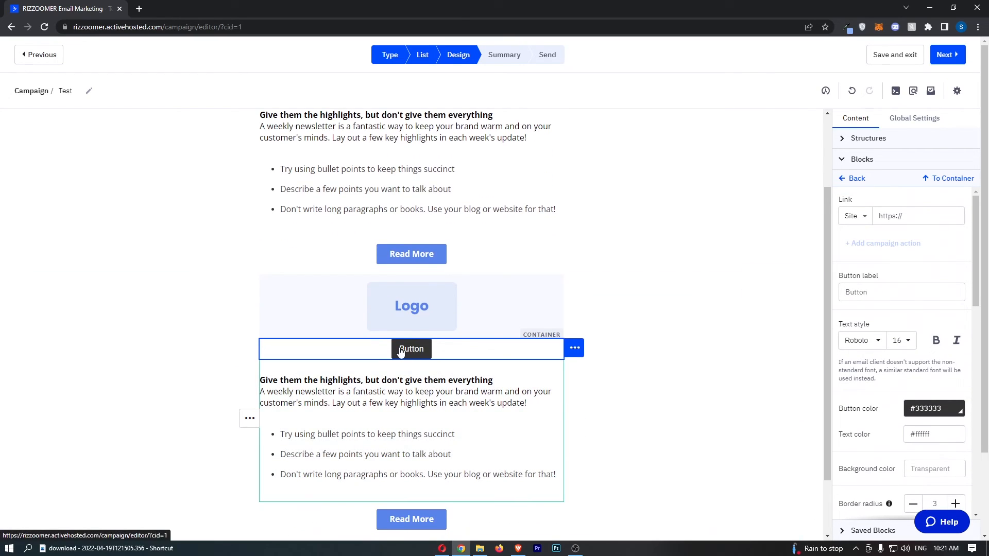